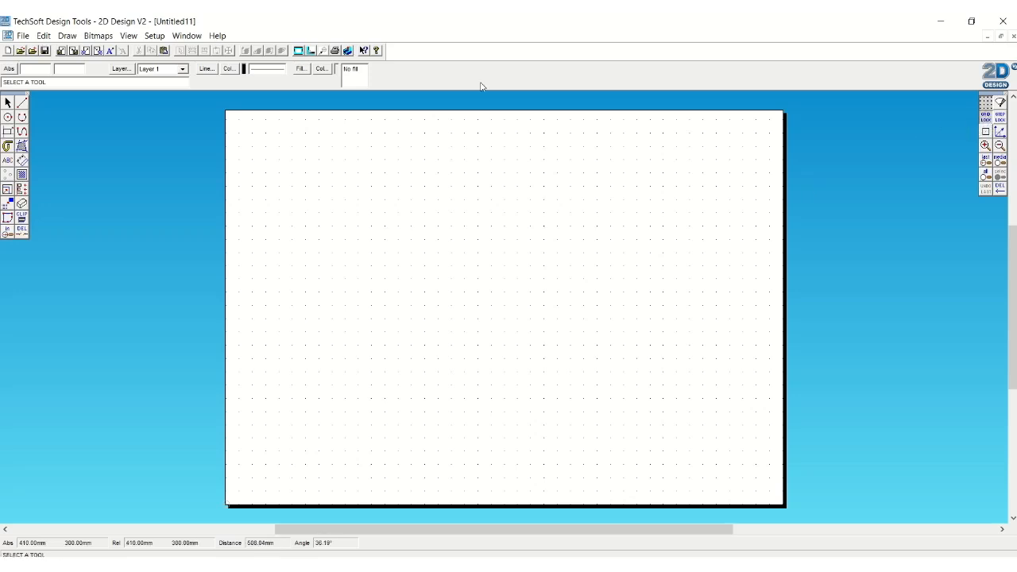
- Browse the File, Bitmaps and Setup menus and bring up the Layout dialog
{"action": "left_click", "coordinate": [22, 35]}
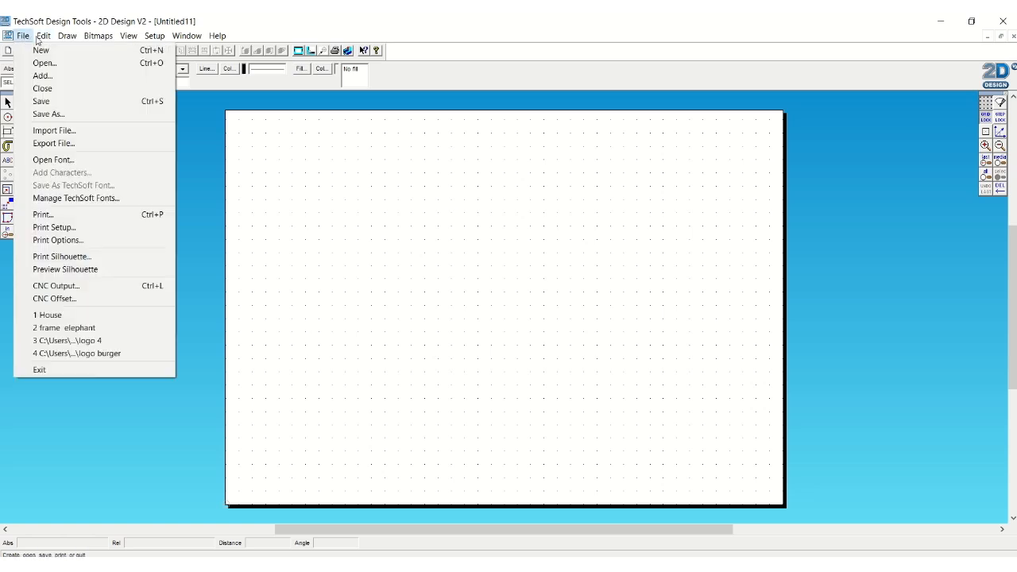
{"action": "left_click", "coordinate": [98, 35]}
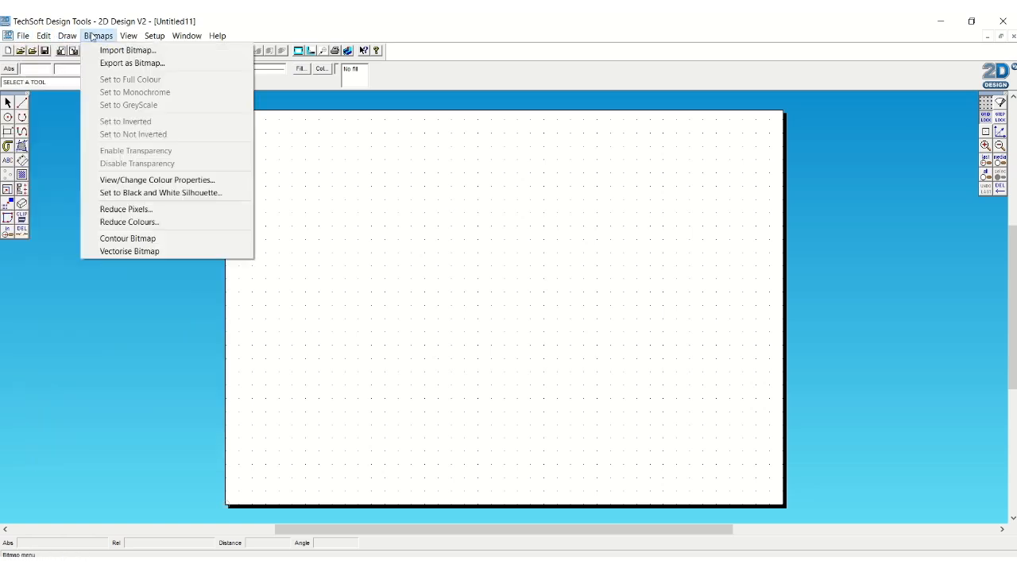
{"action": "left_click", "coordinate": [154, 35]}
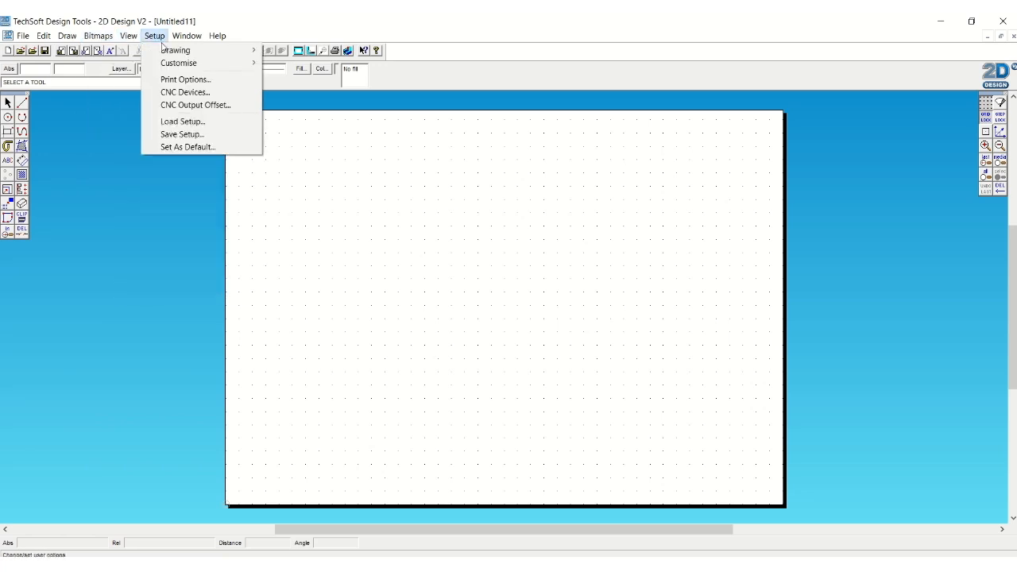
{"action": "left_click", "coordinate": [185, 80]}
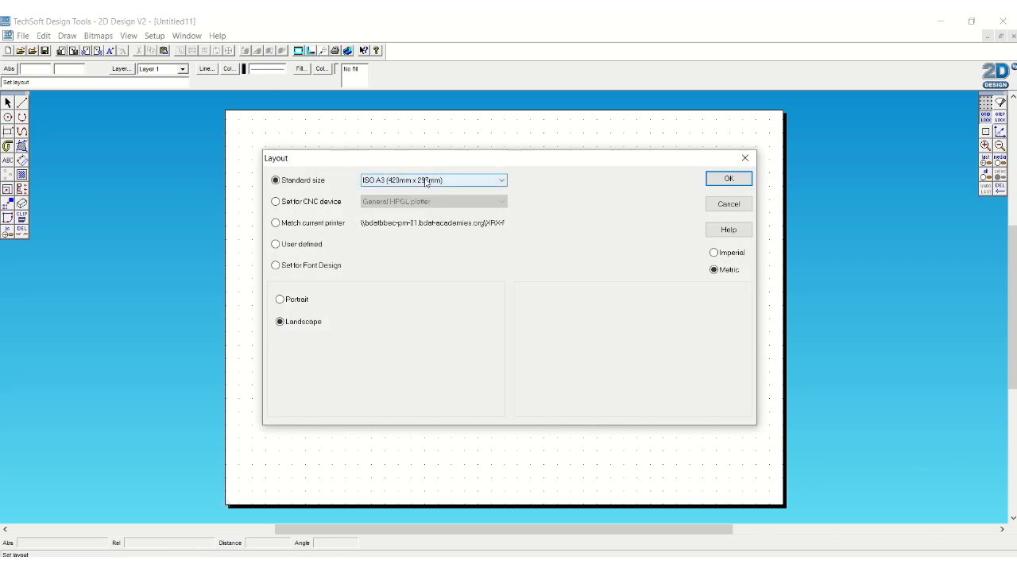
- Set the page to ISO A4 Landscape and the grid X spacing to 5
{"action": "left_click", "coordinate": [432, 180]}
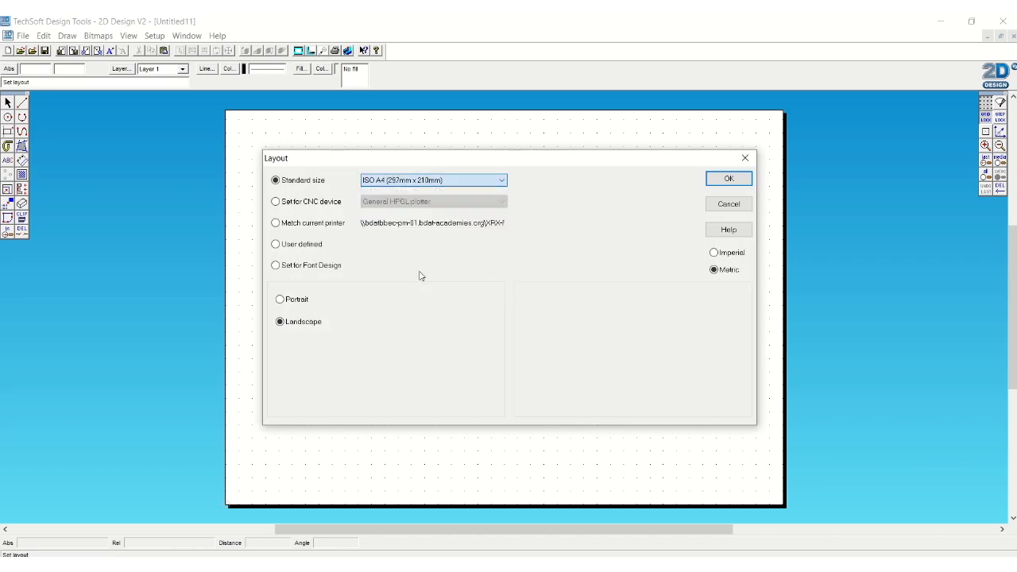
{"action": "left_click", "coordinate": [728, 178]}
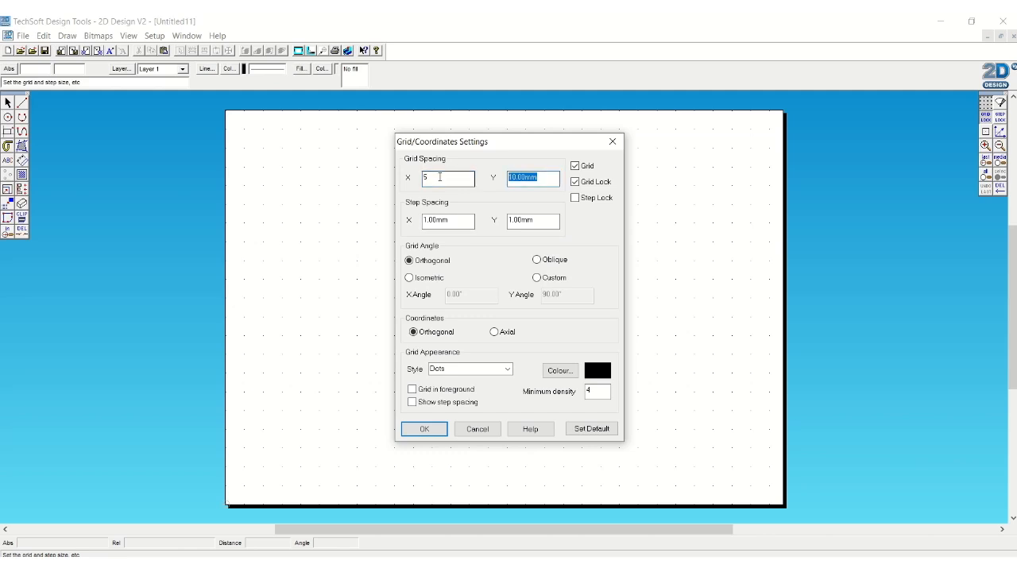
{"action": "left_click", "coordinate": [423, 429]}
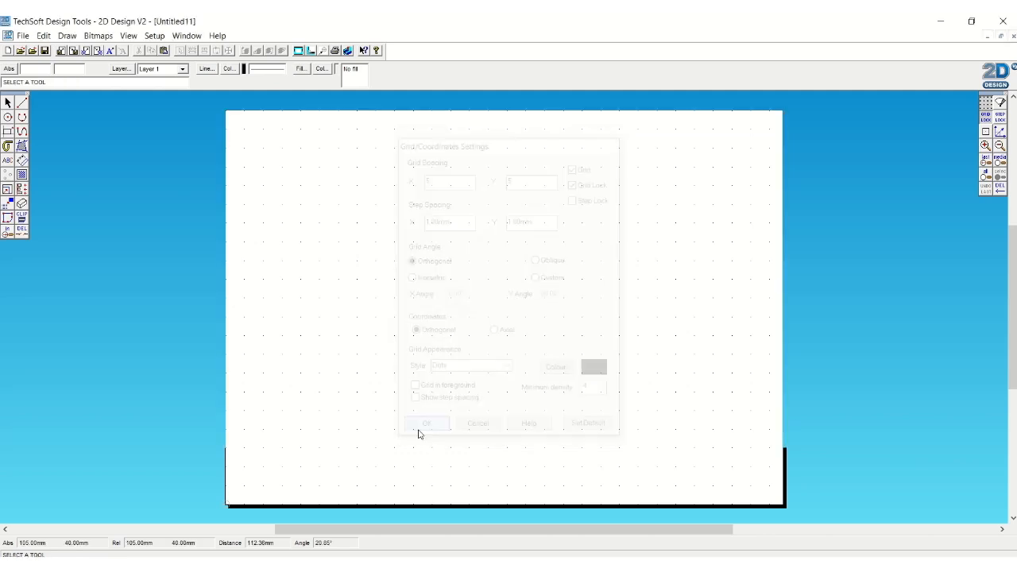
- Draw the first bezier curve of the S near the top-left of the page
{"action": "left_click", "coordinate": [426, 423]}
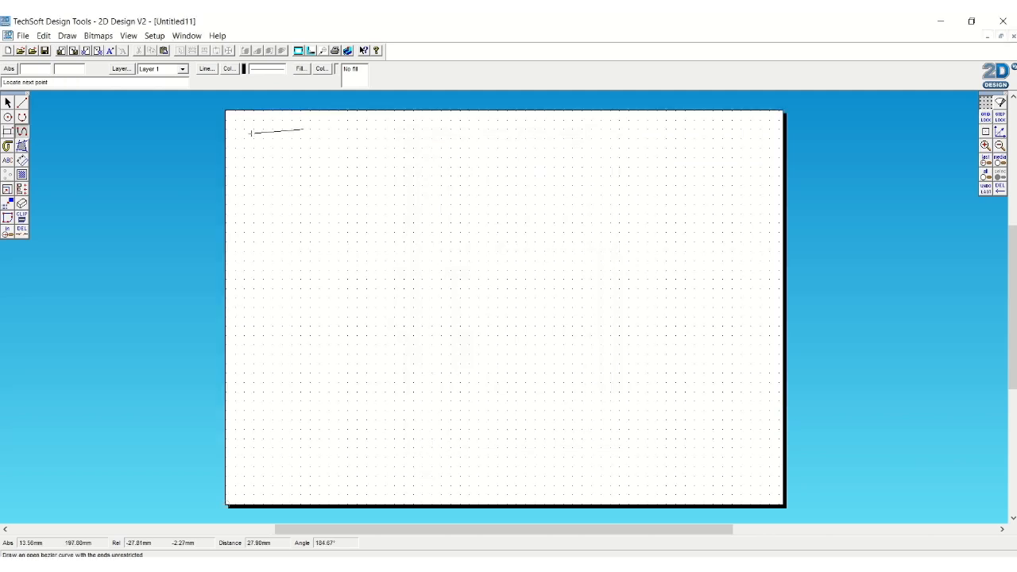
{"action": "left_click", "coordinate": [230, 150]}
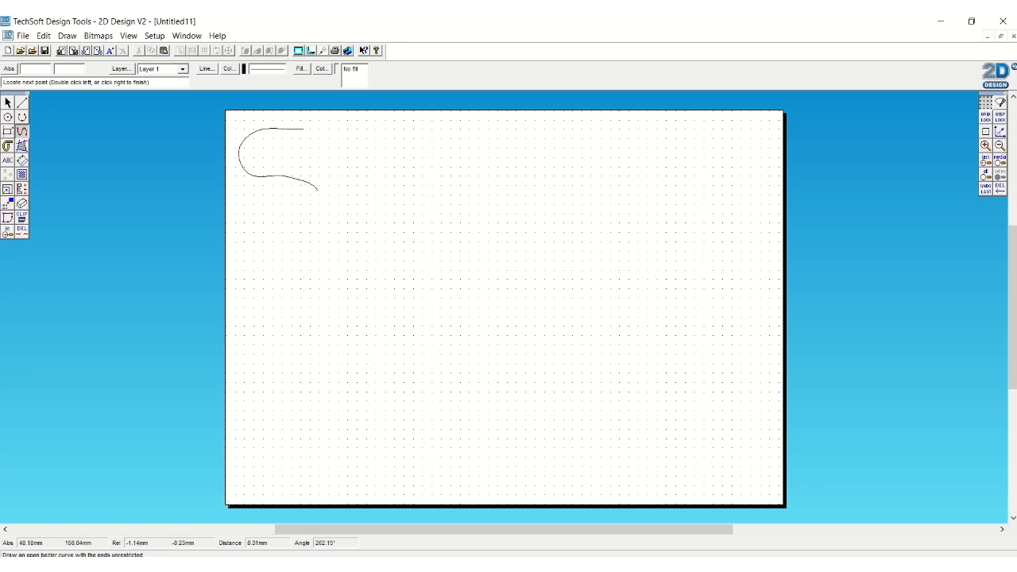
{"action": "left_click", "coordinate": [303, 228]}
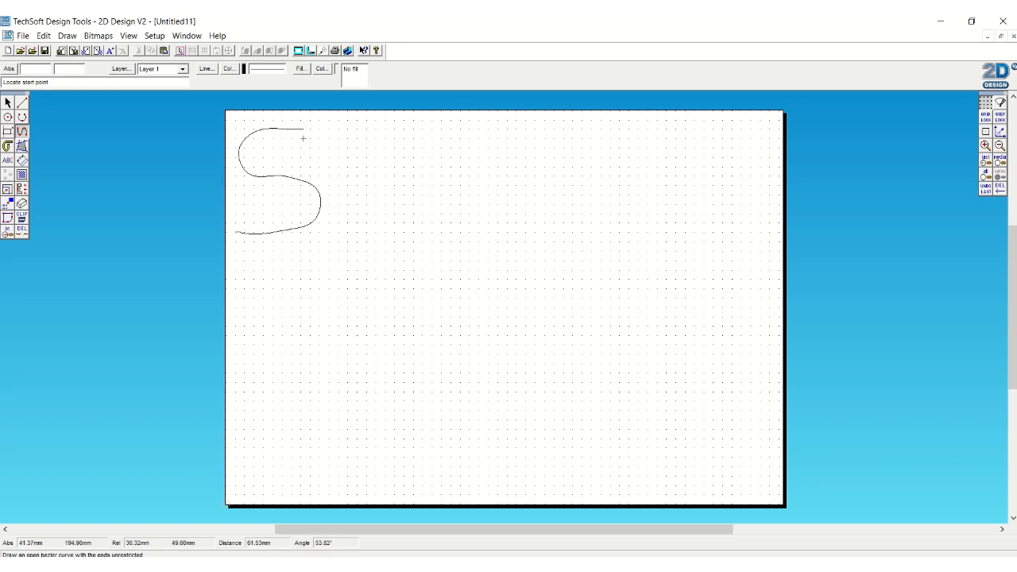
{"action": "mouse_move", "coordinate": [302, 140]}
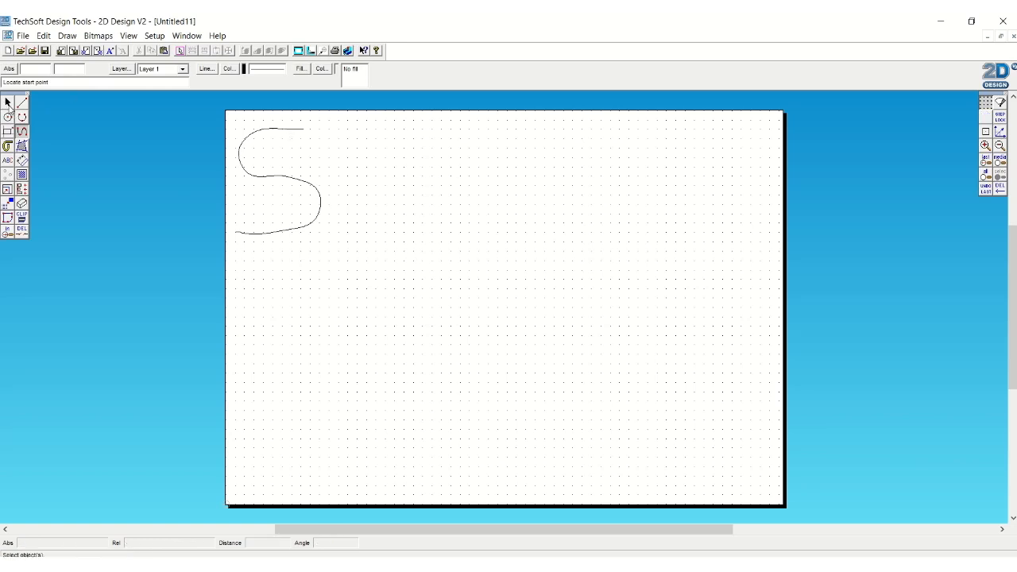
{"action": "left_click", "coordinate": [278, 183]}
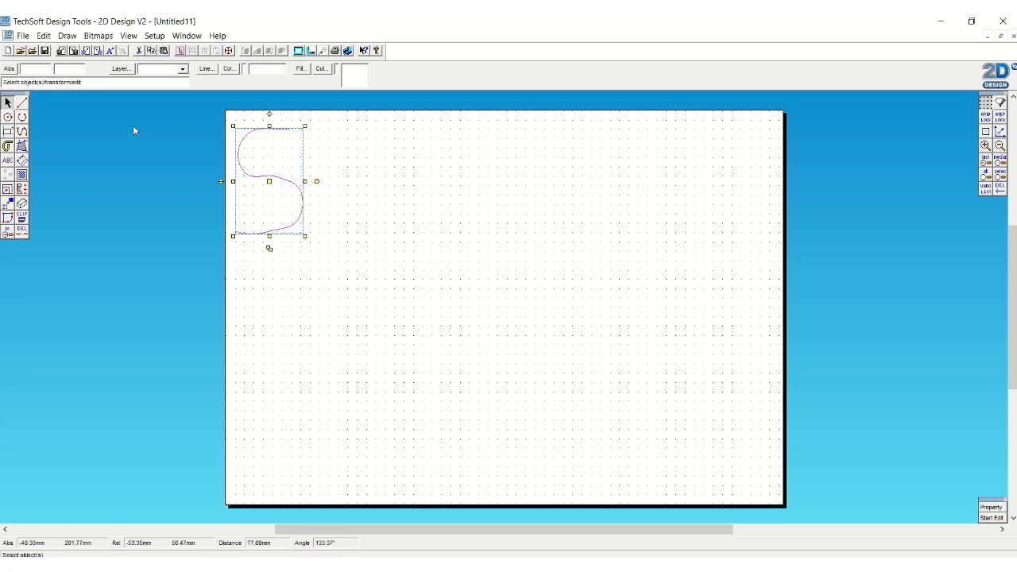
- Draw the second bezier curve giving the S outline its thickness
{"action": "left_click", "coordinate": [23, 117]}
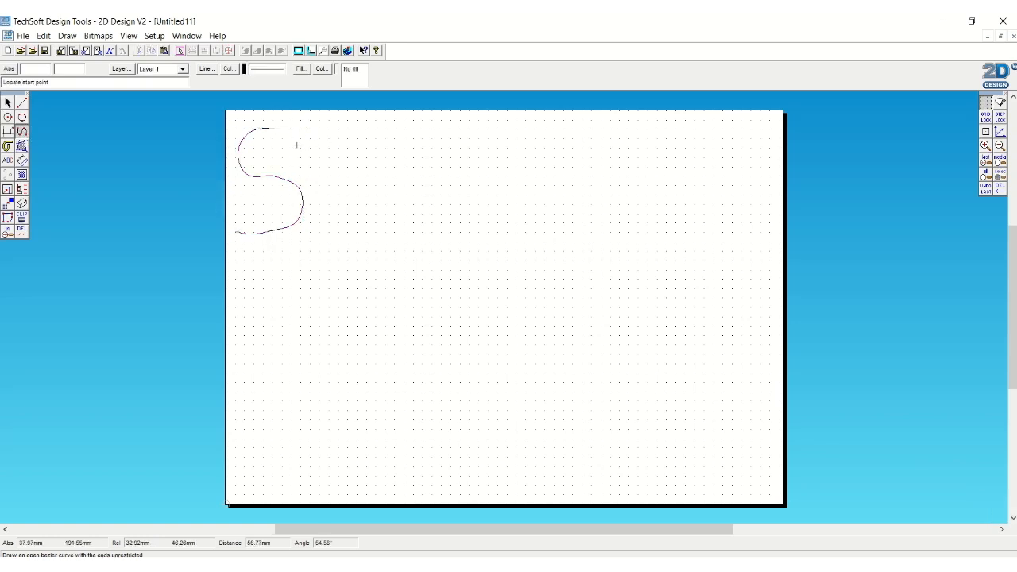
{"action": "left_click", "coordinate": [260, 145]}
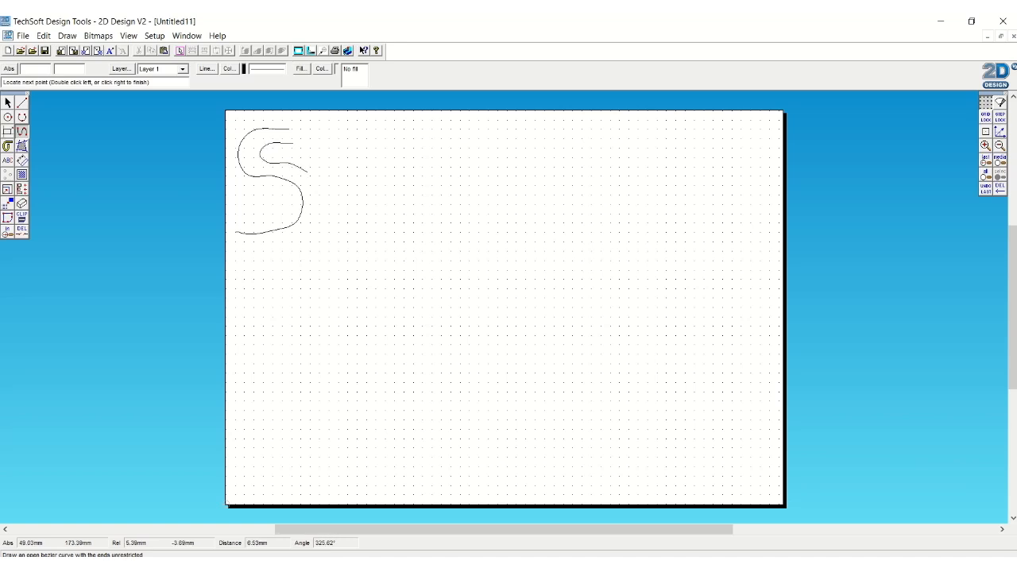
{"action": "left_click", "coordinate": [311, 232]}
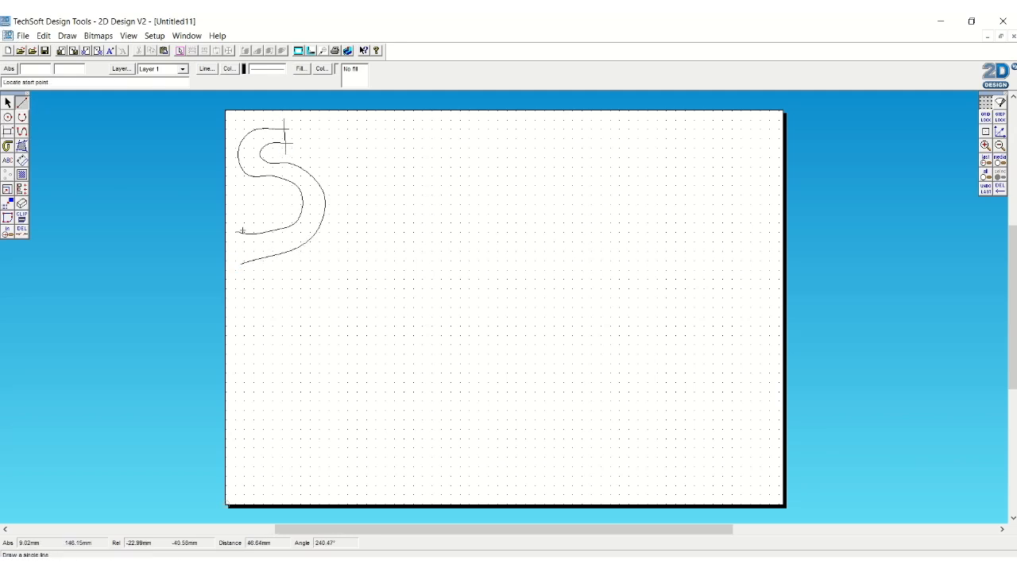
{"action": "left_click", "coordinate": [238, 294]}
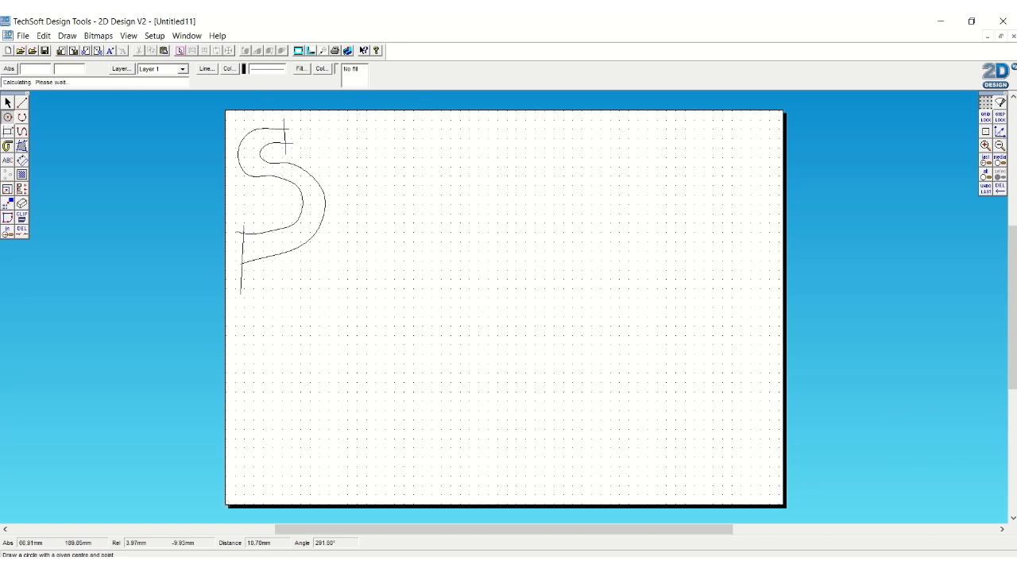
- Draw the O beside the S as an outer oval with a circular inner hole
{"action": "left_click", "coordinate": [343, 130]}
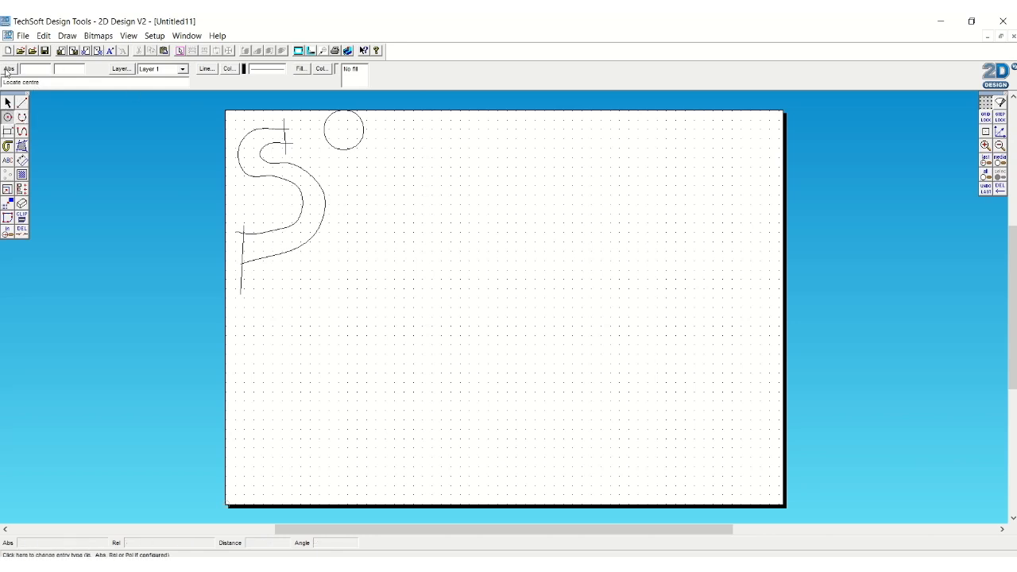
{"action": "left_click", "coordinate": [6, 104]}
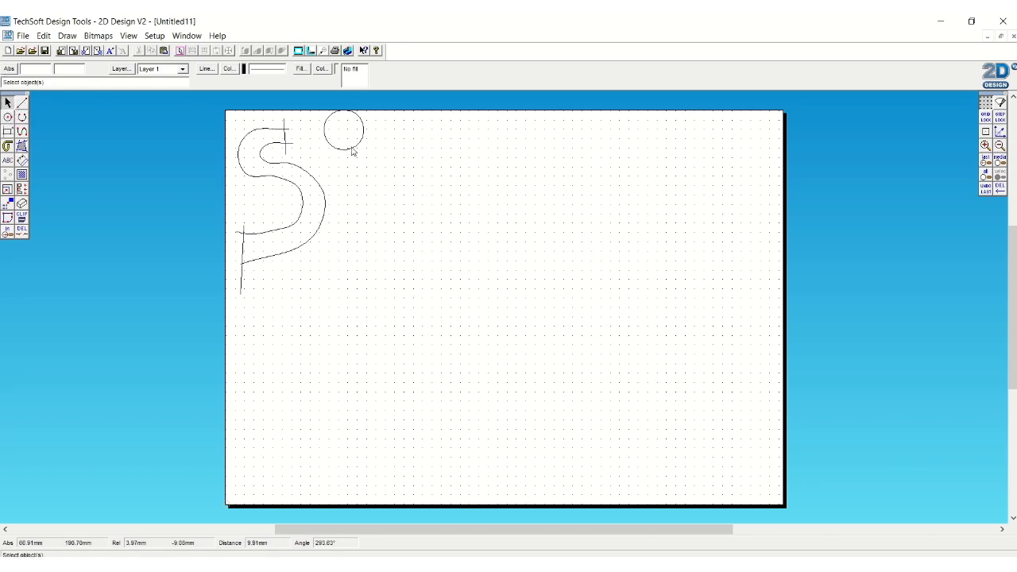
{"action": "left_click", "coordinate": [344, 131]}
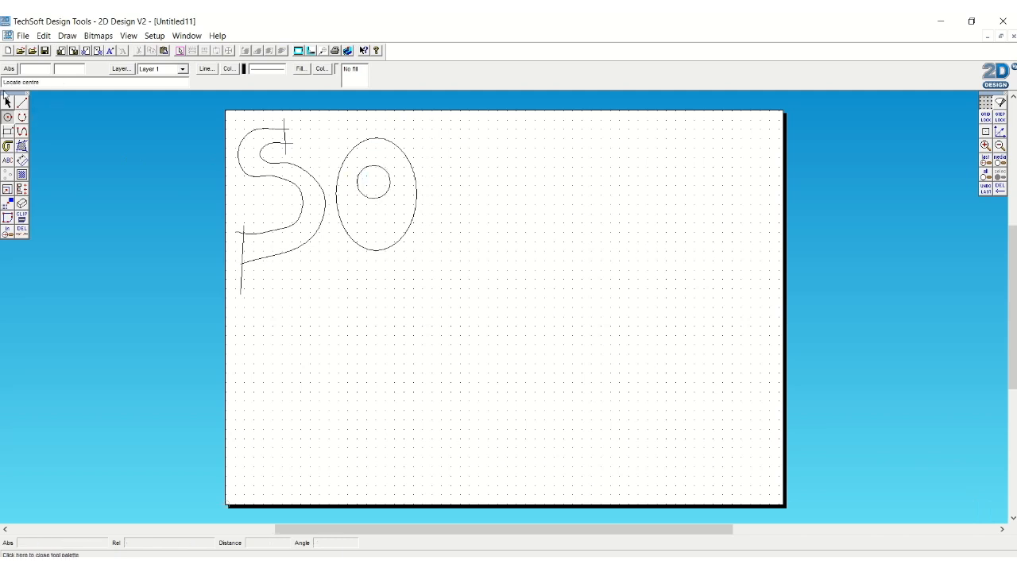
{"action": "left_click", "coordinate": [372, 185]}
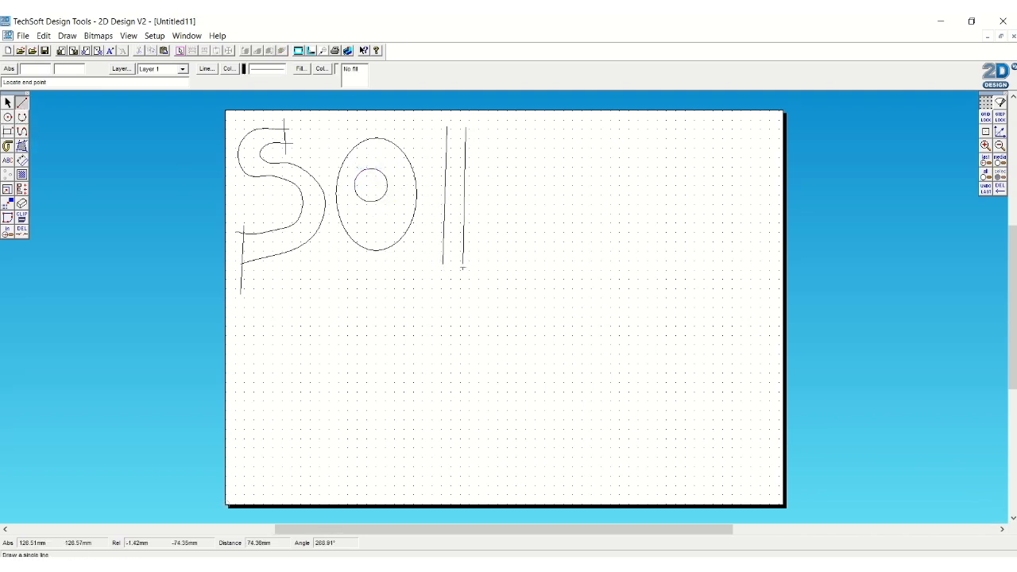
- Sketch the P from an upright stroke, a top line and an arc bowl
{"action": "left_click", "coordinate": [540, 130]}
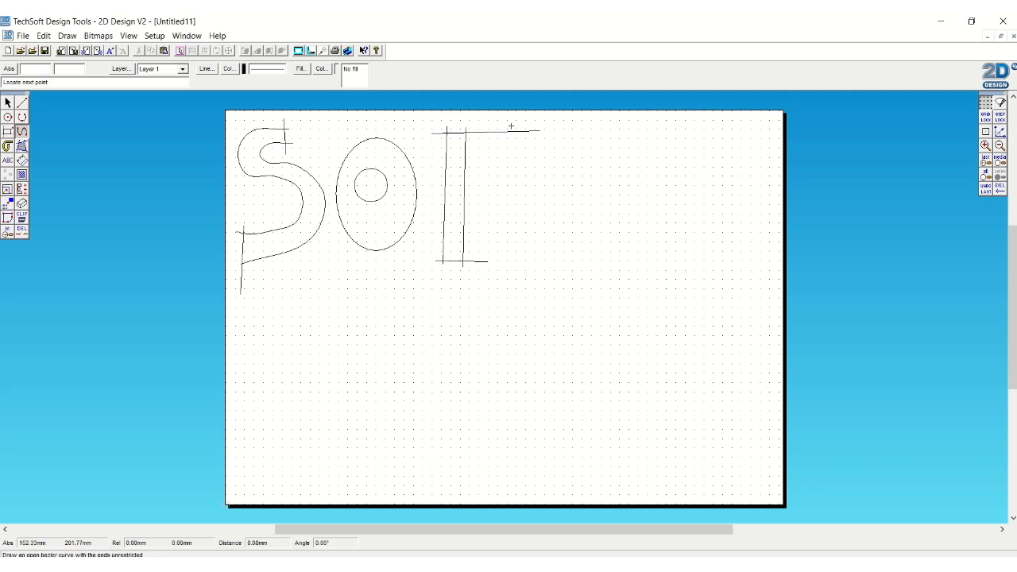
{"action": "left_click", "coordinate": [524, 193]}
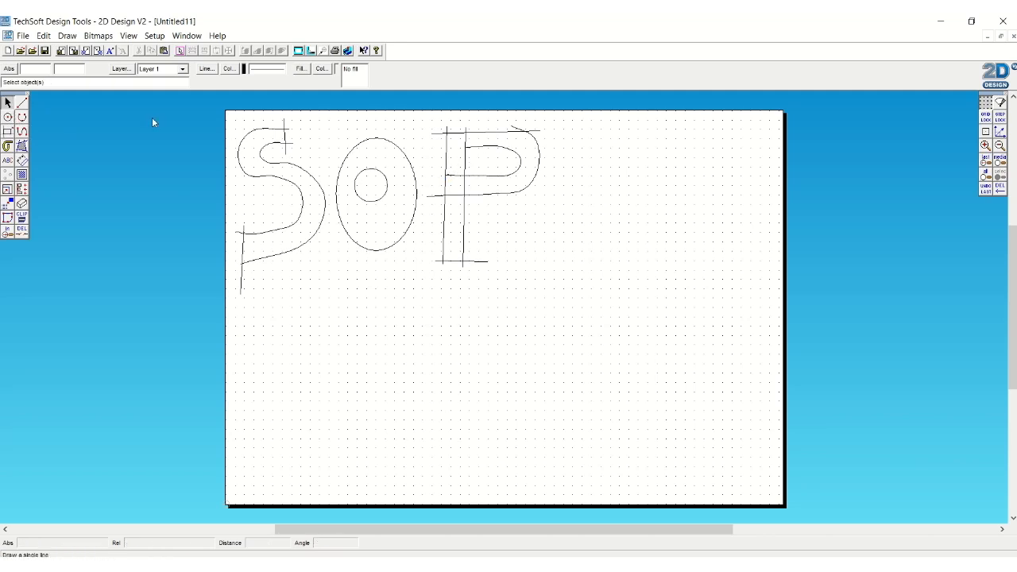
{"action": "left_click", "coordinate": [500, 159]}
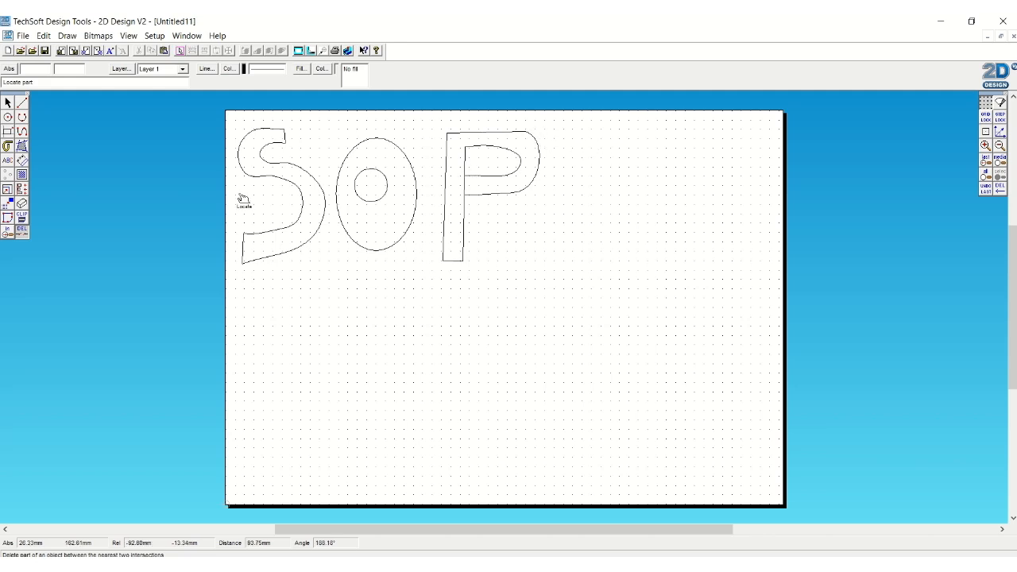
- Select the O and drag it closer to the S
{"action": "left_click", "coordinate": [375, 194]}
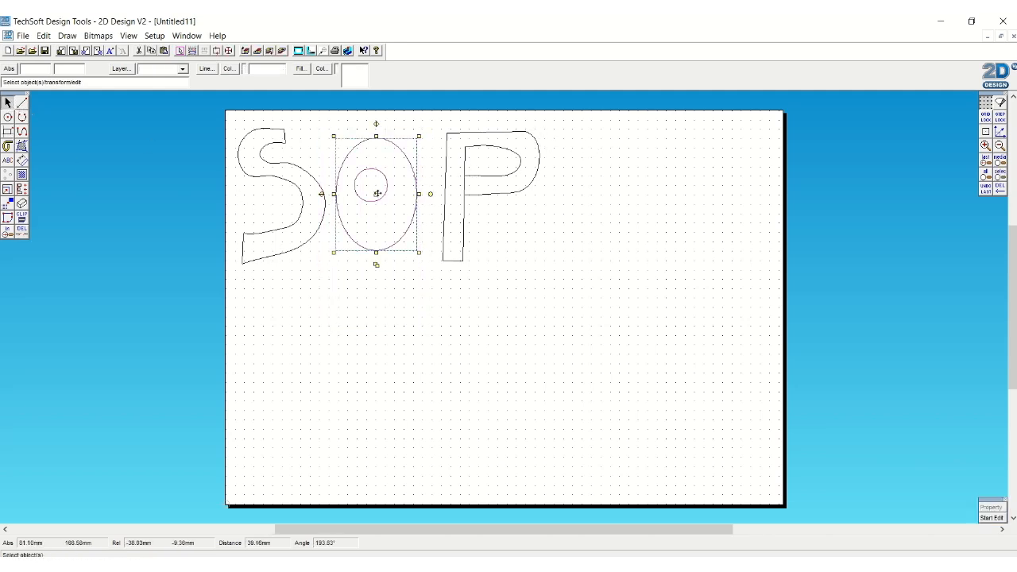
{"action": "left_click_drag", "start_coordinate": [375, 194], "coordinate": [346, 197]}
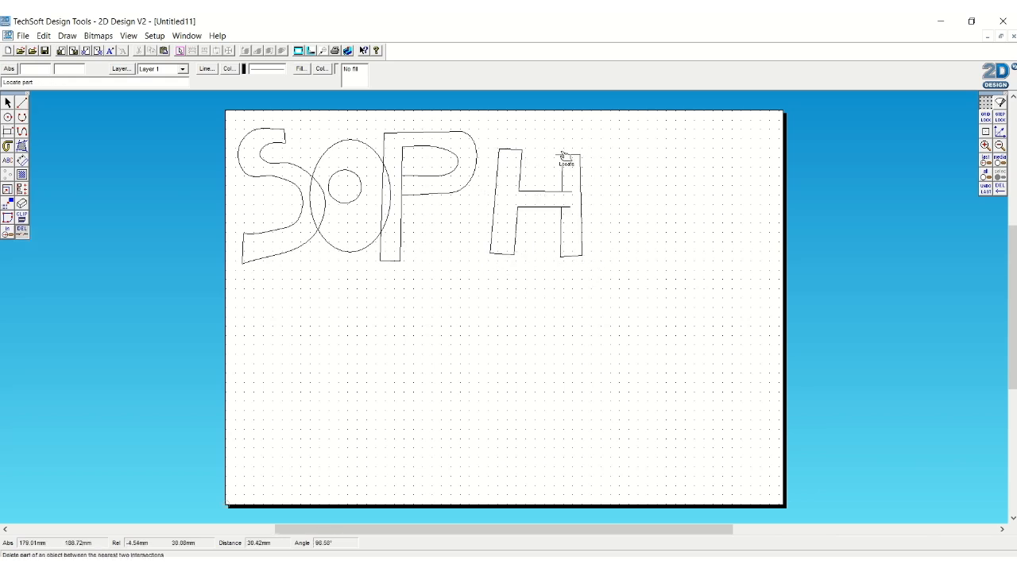
- Slide the H against the P and trim the overlapping line between letters
{"action": "left_click", "coordinate": [525, 198]}
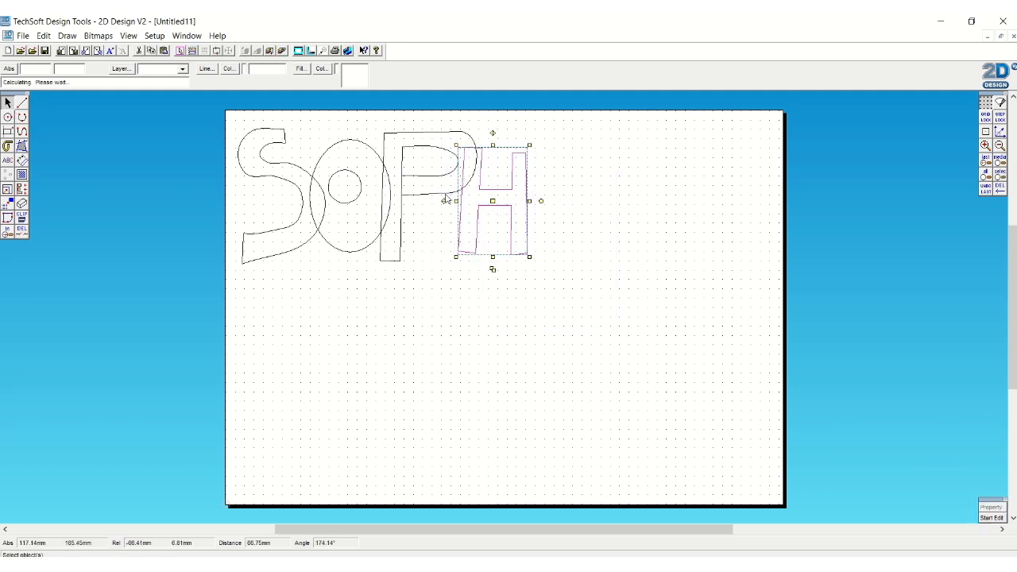
{"action": "left_click_drag", "start_coordinate": [492, 198], "coordinate": [428, 162]}
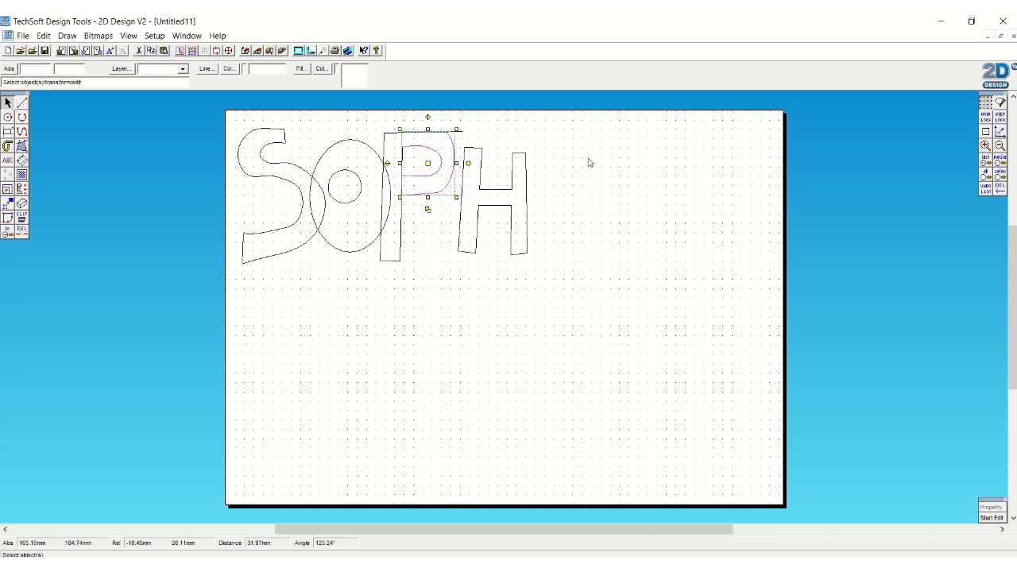
{"action": "left_click_drag", "start_coordinate": [427, 162], "coordinate": [493, 200]}
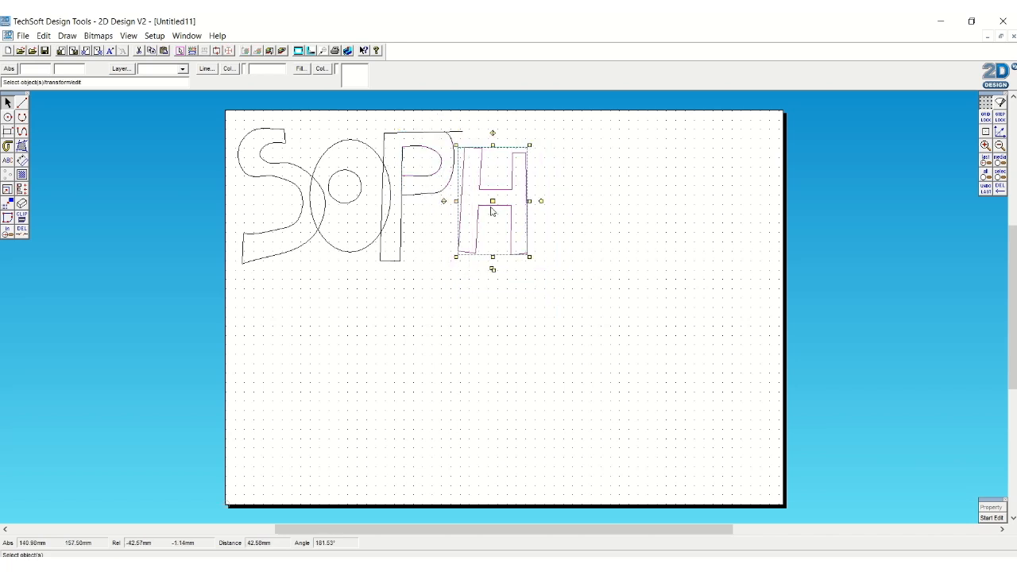
{"action": "left_click", "coordinate": [7, 146]}
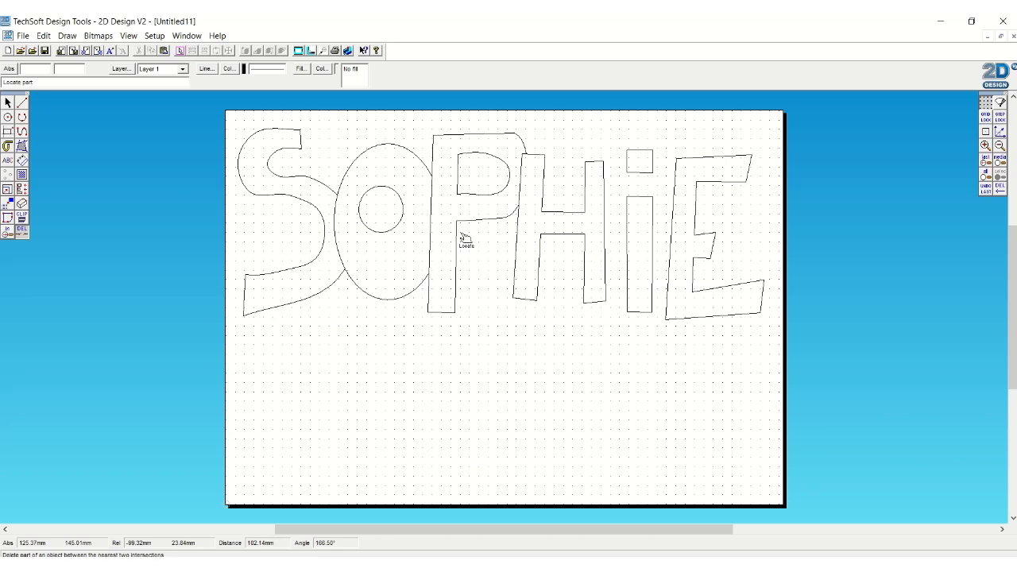
{"action": "left_click", "coordinate": [283, 203]}
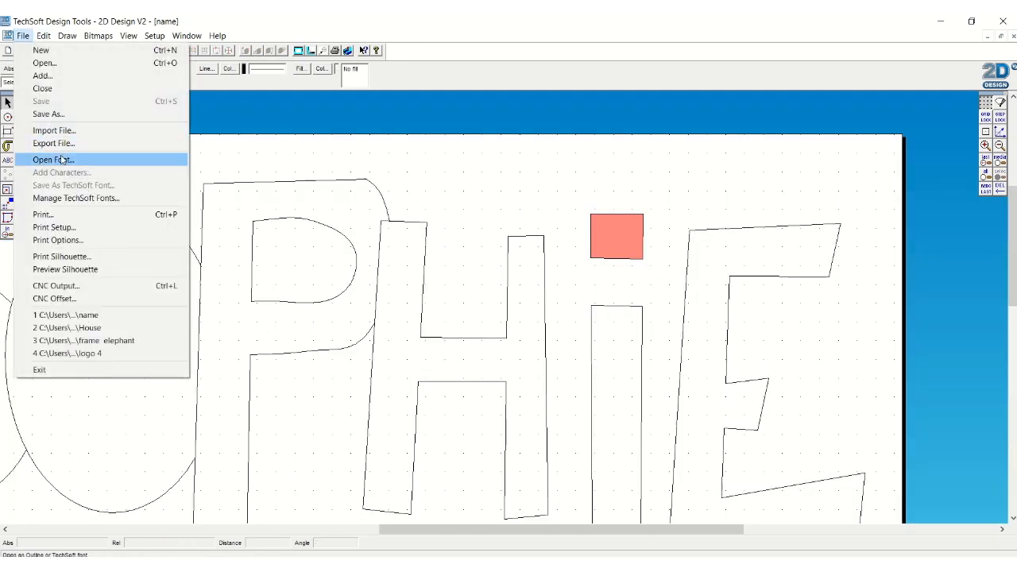
- Export the drawing as a JPEG file named 'name'
{"action": "left_click", "coordinate": [54, 143]}
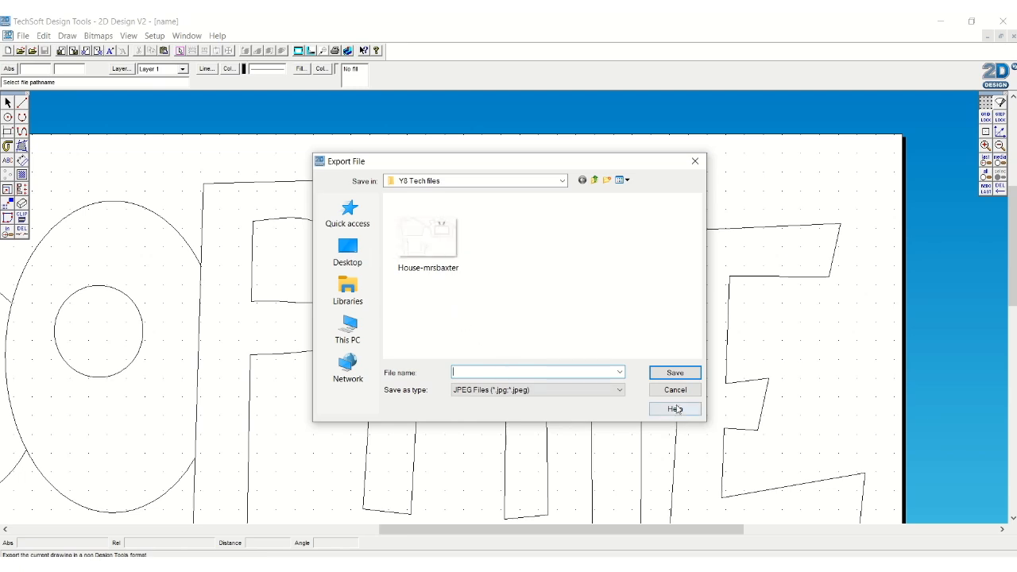
{"action": "mouse_move", "coordinate": [661, 387]}
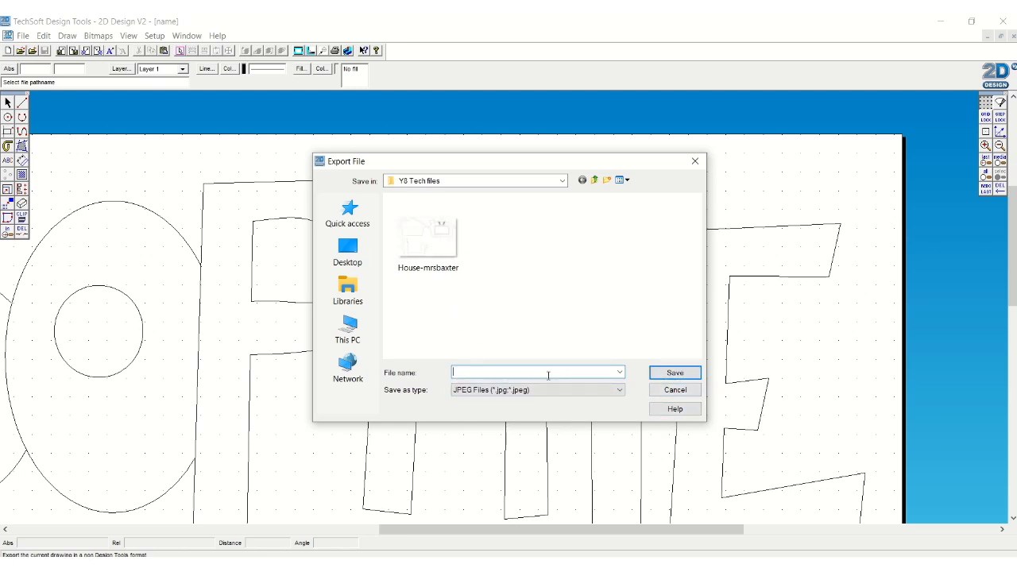
{"action": "type", "text": "name"}
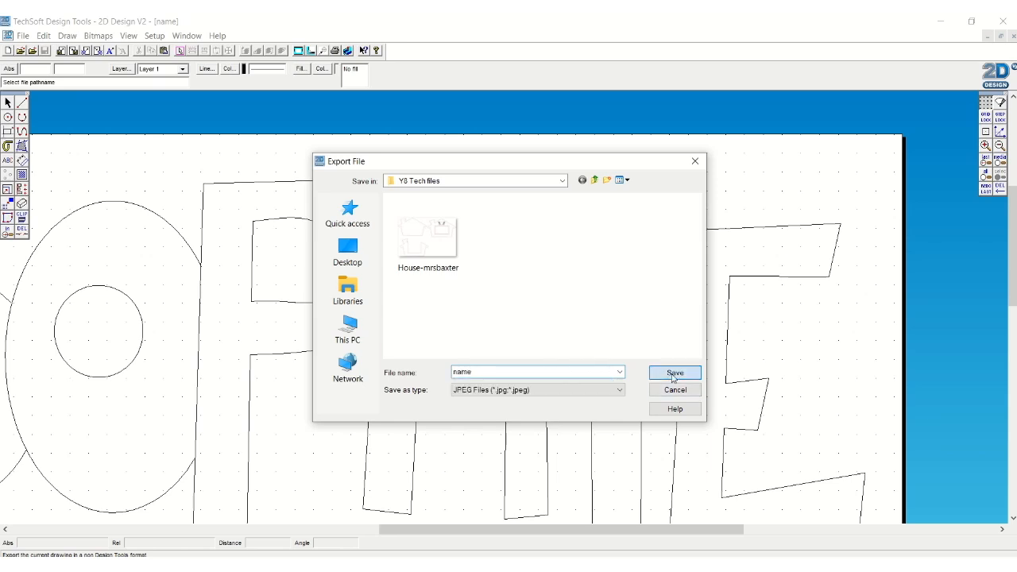
{"action": "left_click", "coordinate": [674, 373]}
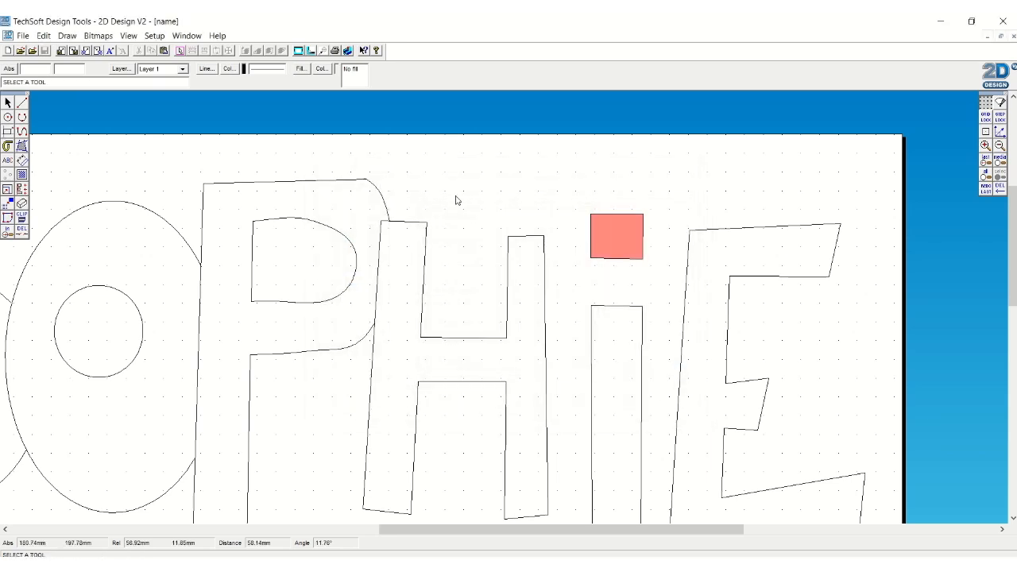